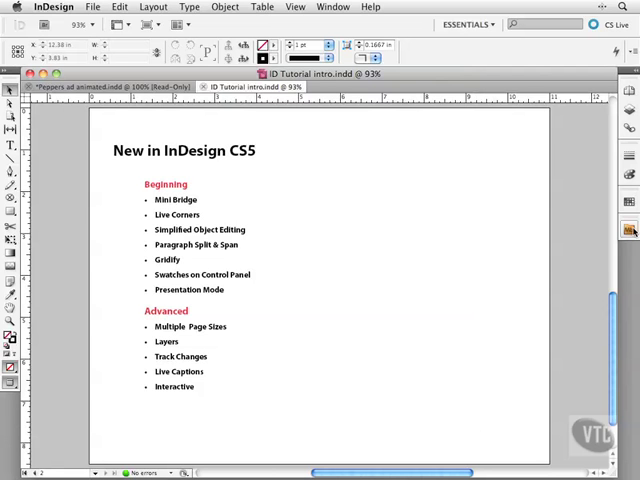
# - Browse Mini Bridge for the fajitas photo and place it beside the bulleted list
pyautogui.click(630, 230)
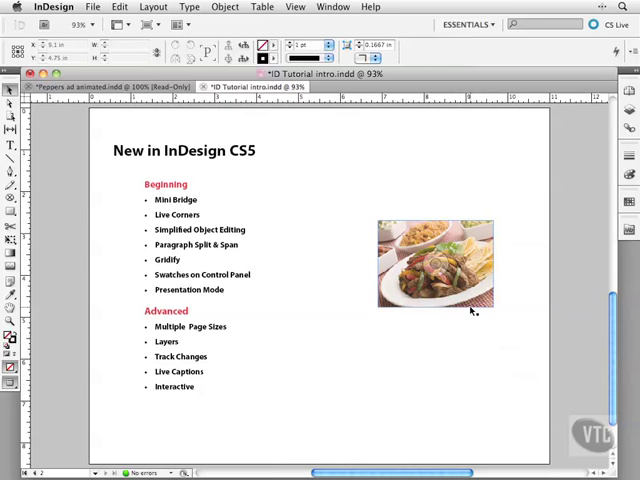
# - Scale the fajitas picture up inside its frame to a closer crop, then reselect it
pyautogui.click(433, 262)
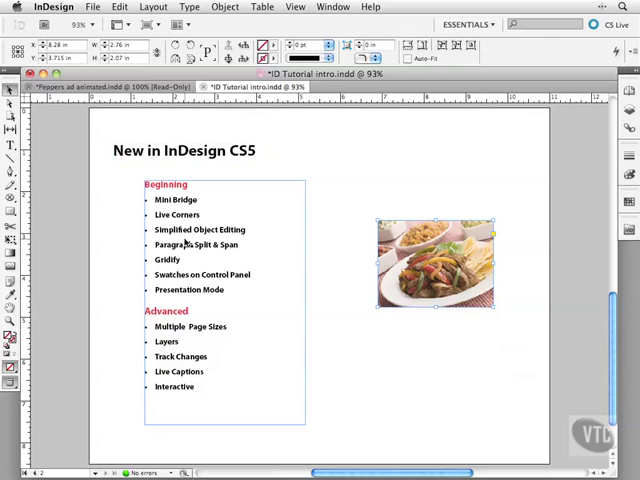
pyautogui.moveTo(238, 265)
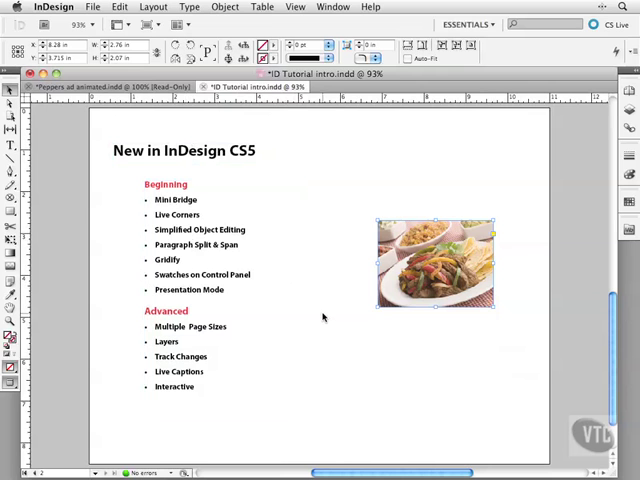
pyautogui.moveTo(434, 258)
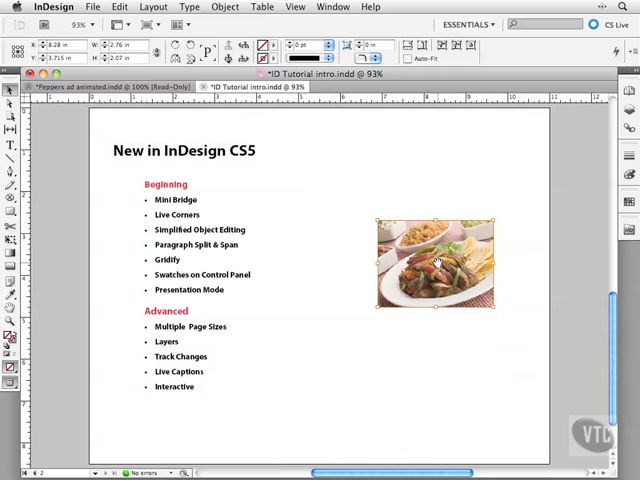
pyautogui.moveTo(492, 308); pyautogui.dragTo(525, 338)
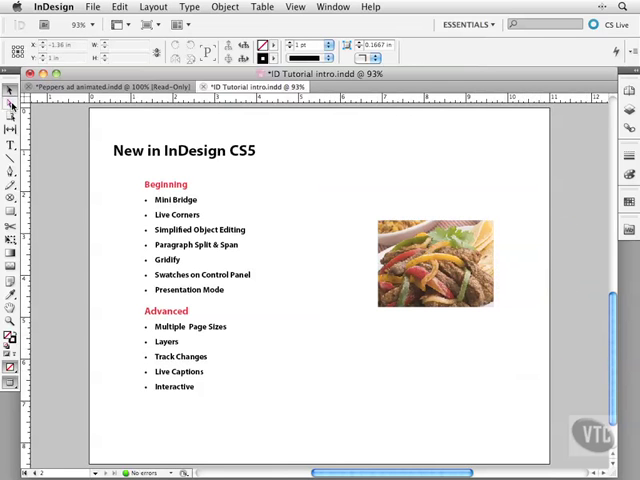
pyautogui.moveTo(393, 392)
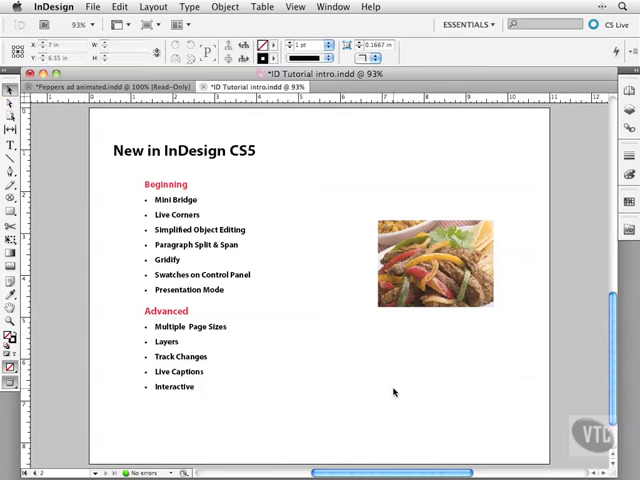
pyautogui.click(434, 263)
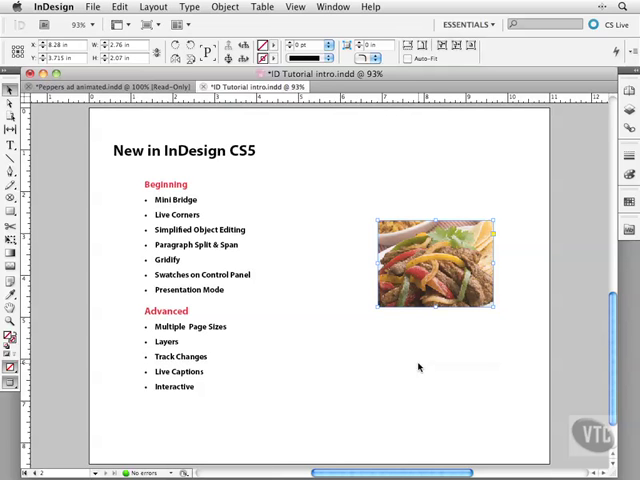
pyautogui.moveTo(373, 377)
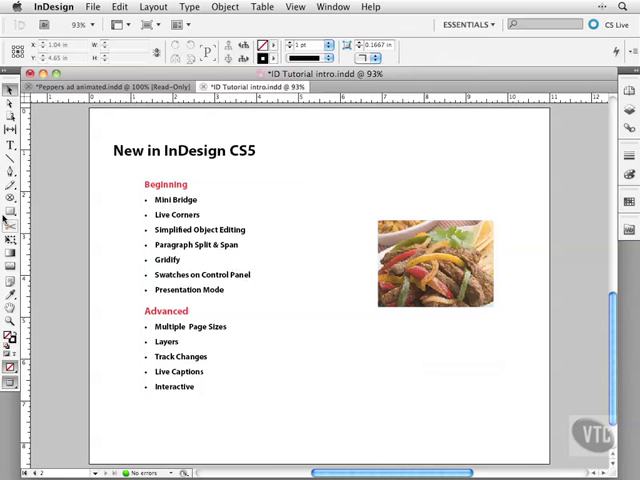
pyautogui.moveTo(324, 326); pyautogui.dragTo(375, 365)
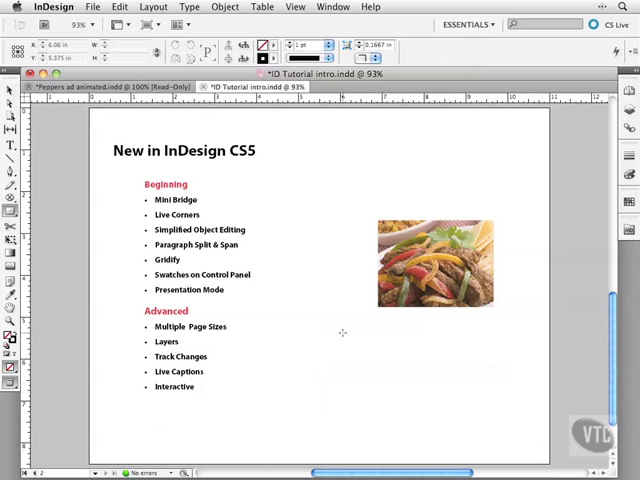
pyautogui.moveTo(347, 333); pyautogui.dragTo(487, 402)
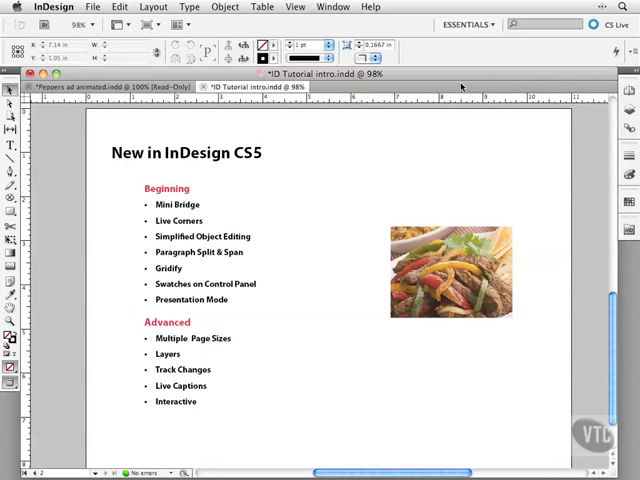
# - Switch the workspace from Essentials to New in CS5
pyautogui.click(466, 23)
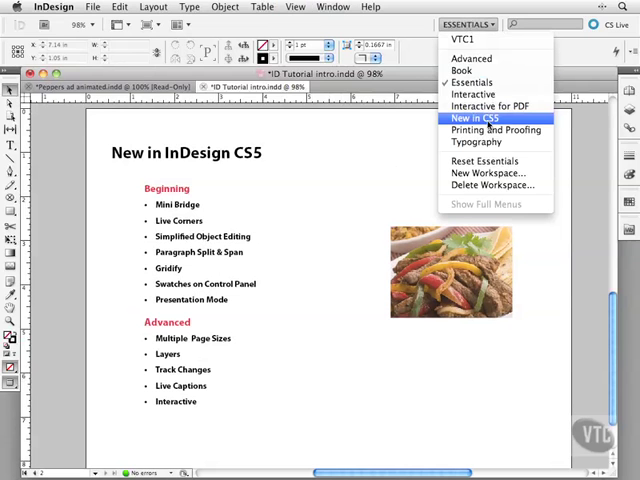
pyautogui.click(483, 118)
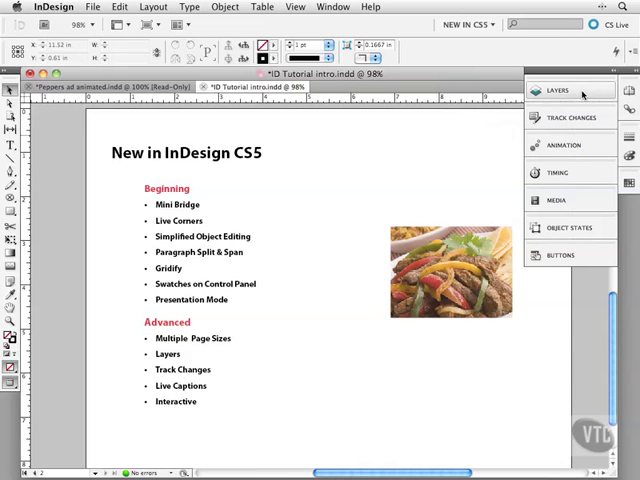
pyautogui.click(559, 90)
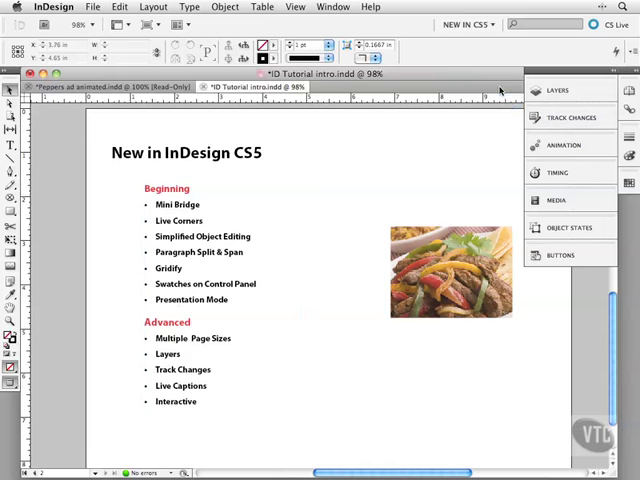
pyautogui.click(333, 7)
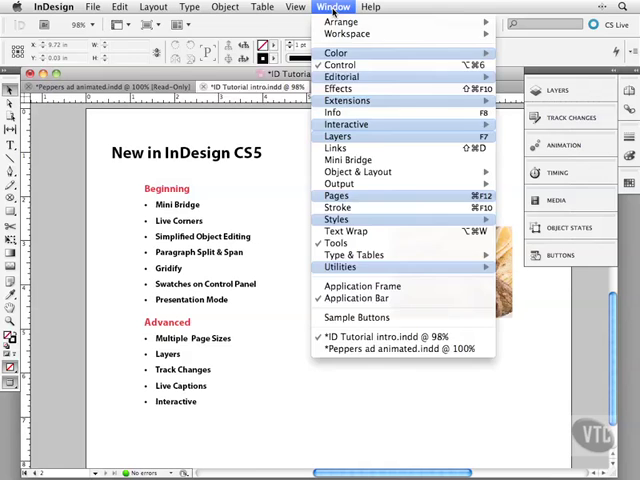
pyautogui.click(262, 7)
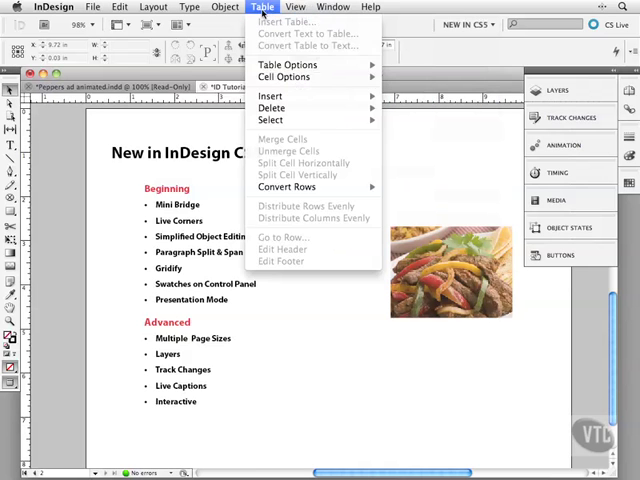
pyautogui.click(190, 7)
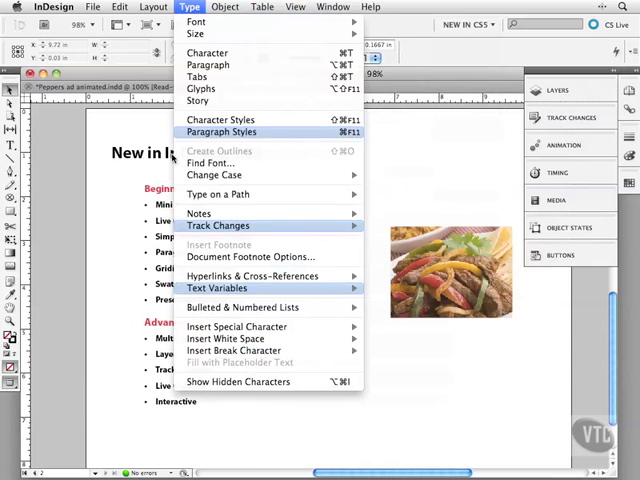
pyautogui.click(54, 7)
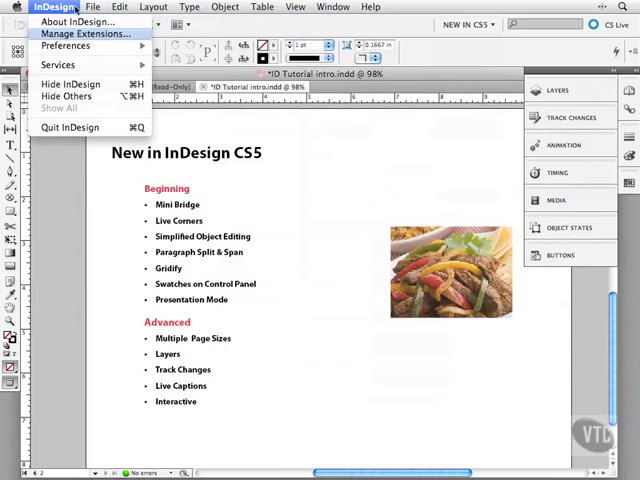
pyautogui.click(93, 6)
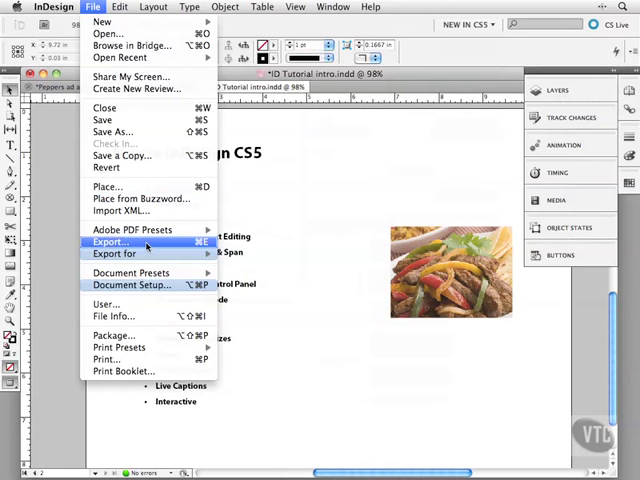
pyautogui.click(110, 242)
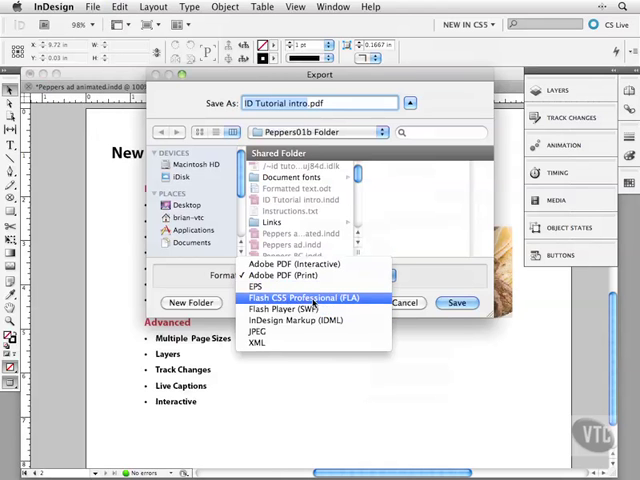
pyautogui.moveTo(355, 305)
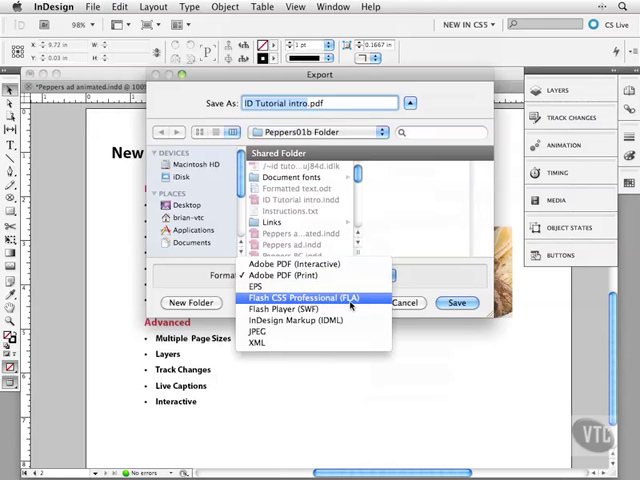
pyautogui.click(289, 275)
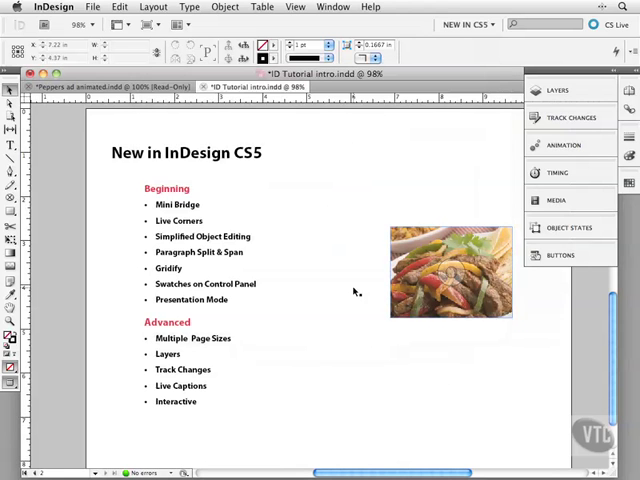
pyautogui.click(450, 272)
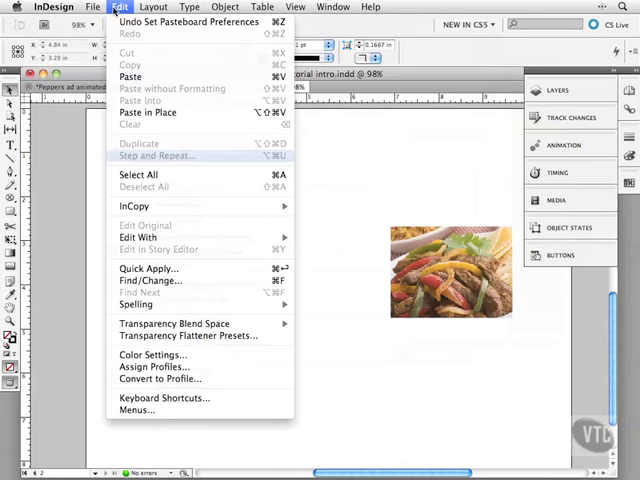
pyautogui.click(224, 7)
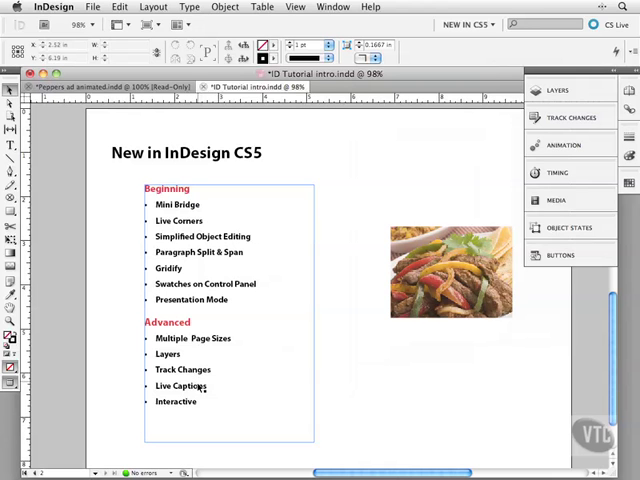
# - Generate a live caption for the fajitas image from its Captions context menu
pyautogui.click(448, 272)
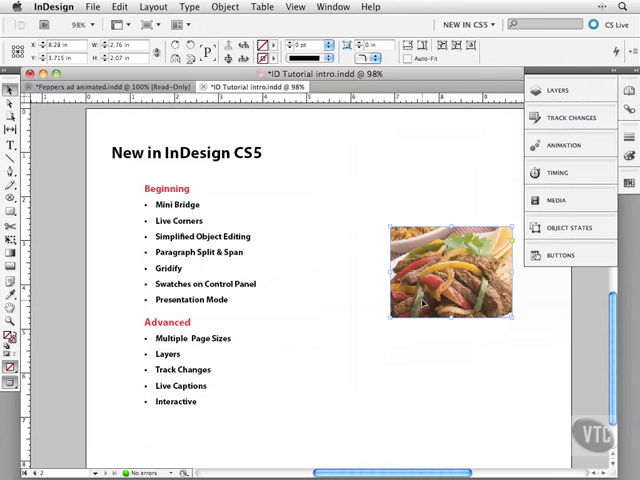
pyautogui.rightClick(448, 275)
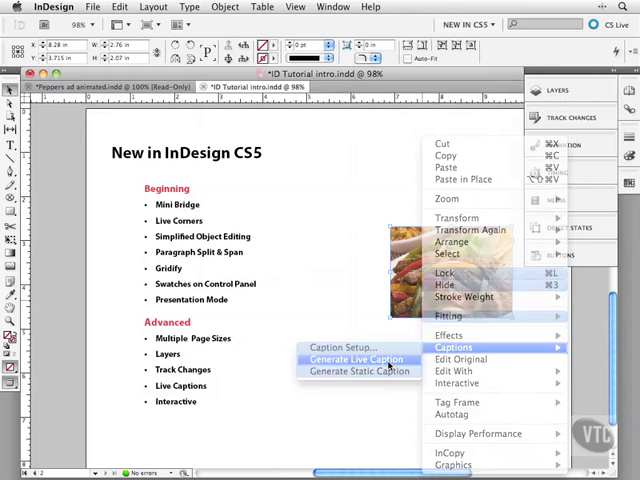
pyautogui.click(355, 358)
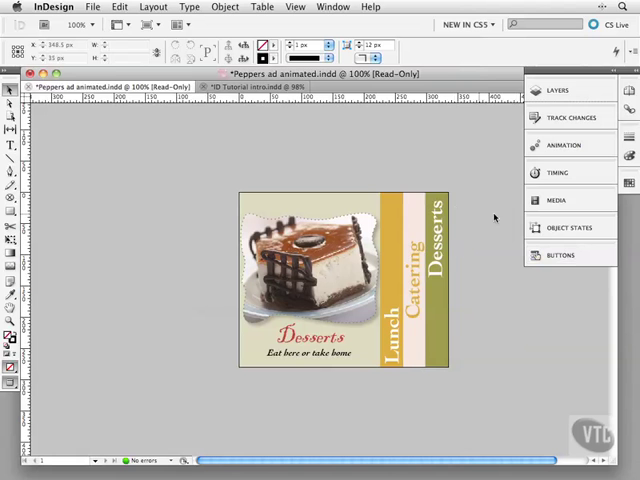
# - View the Peppers ad's object states and animation preview, then close the preview
pyautogui.click(566, 227)
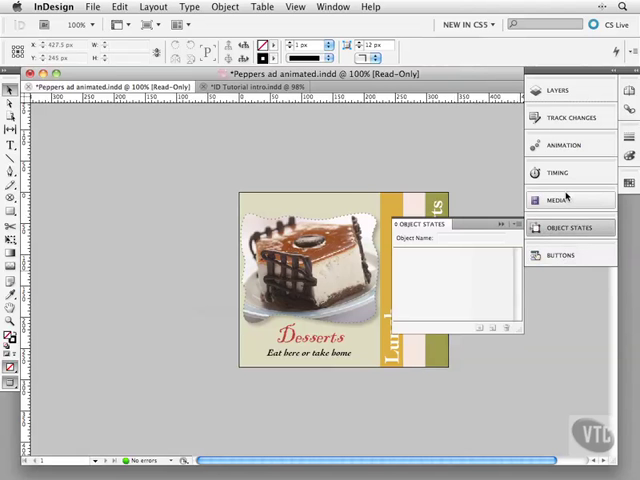
pyautogui.click(557, 172)
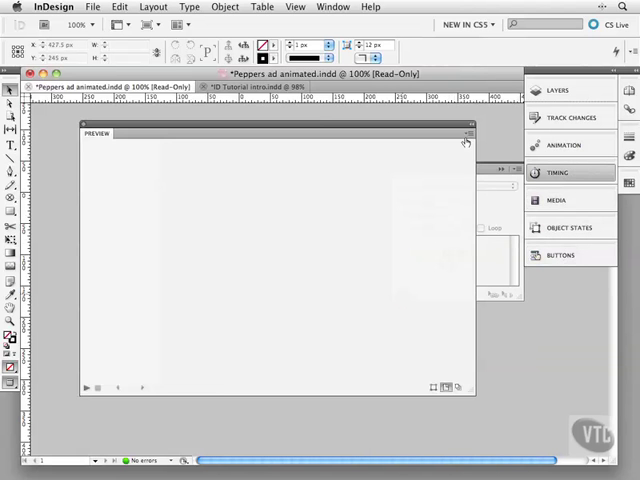
pyautogui.click(86, 388)
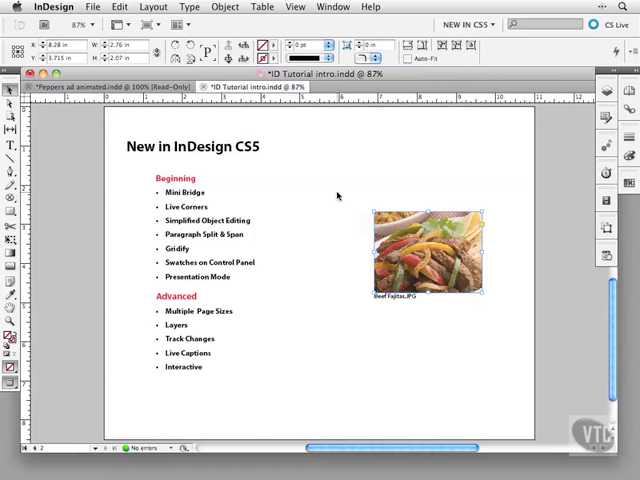
pyautogui.moveTo(334, 260)
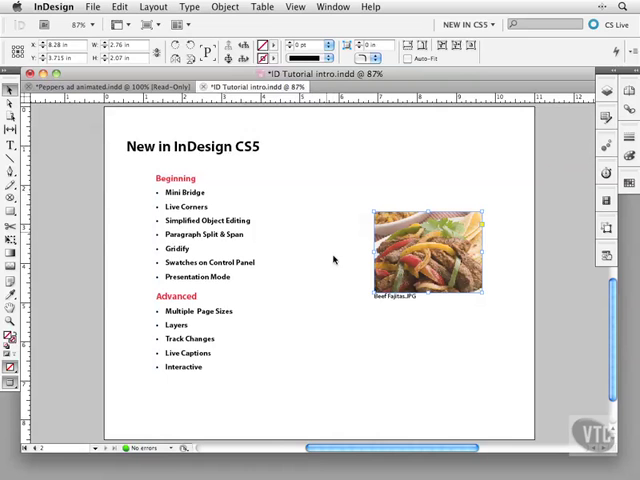
pyautogui.moveTo(352, 378)
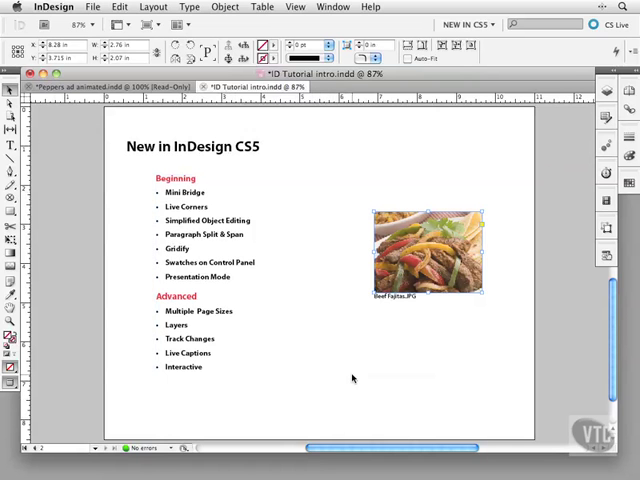
pyautogui.moveTo(359, 368)
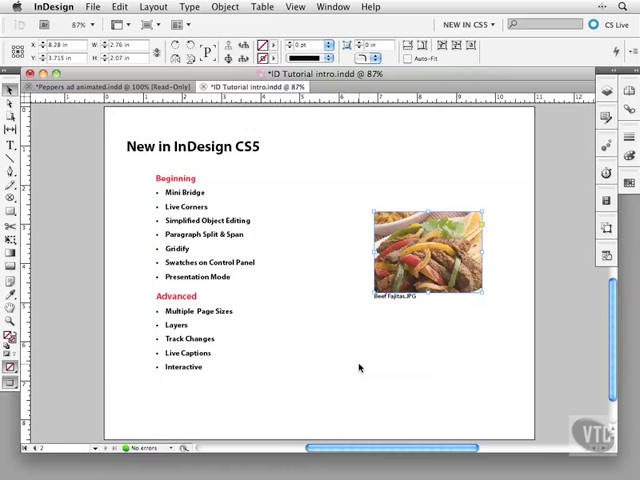